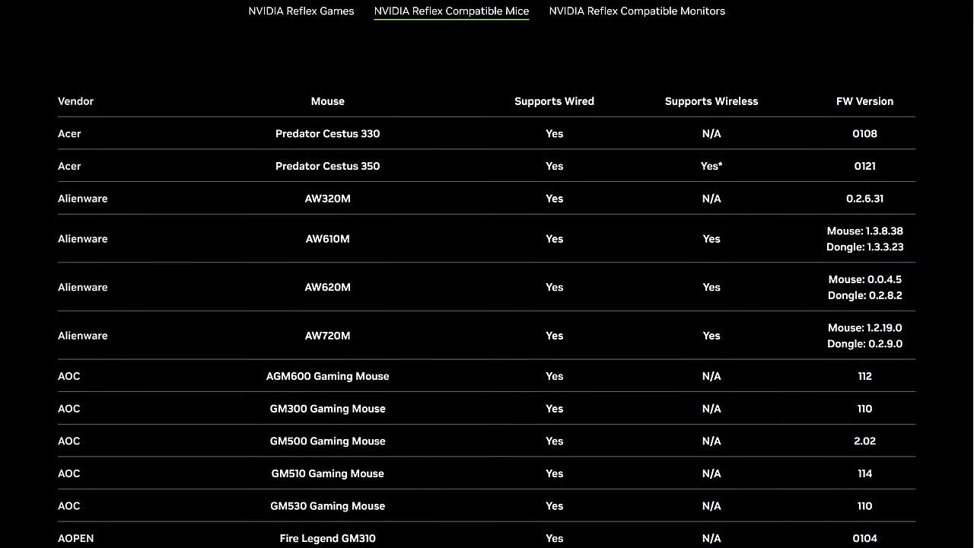
Scroll through the Reflex compatible mice table, then select Mouse Latency cells C1 through C28
scroll(down, 3)
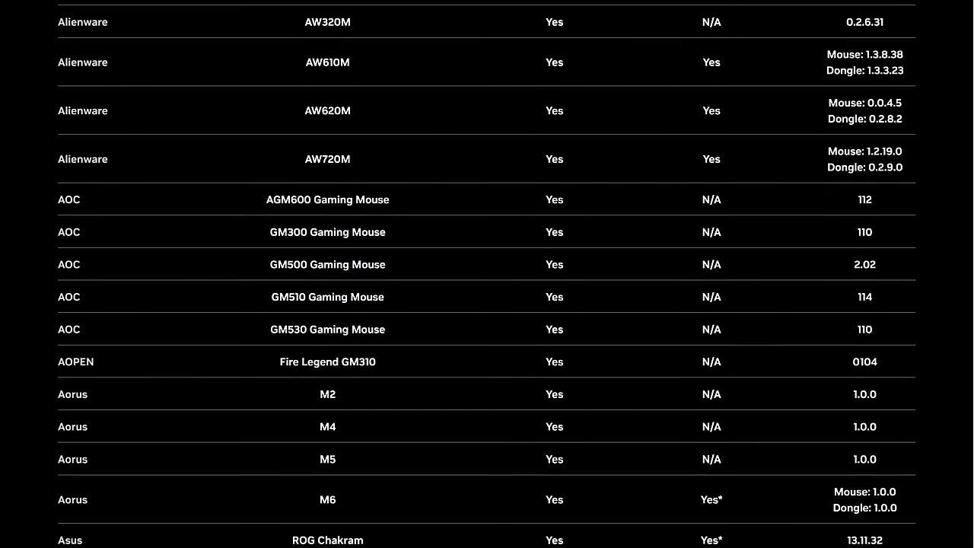
scroll(down, 3)
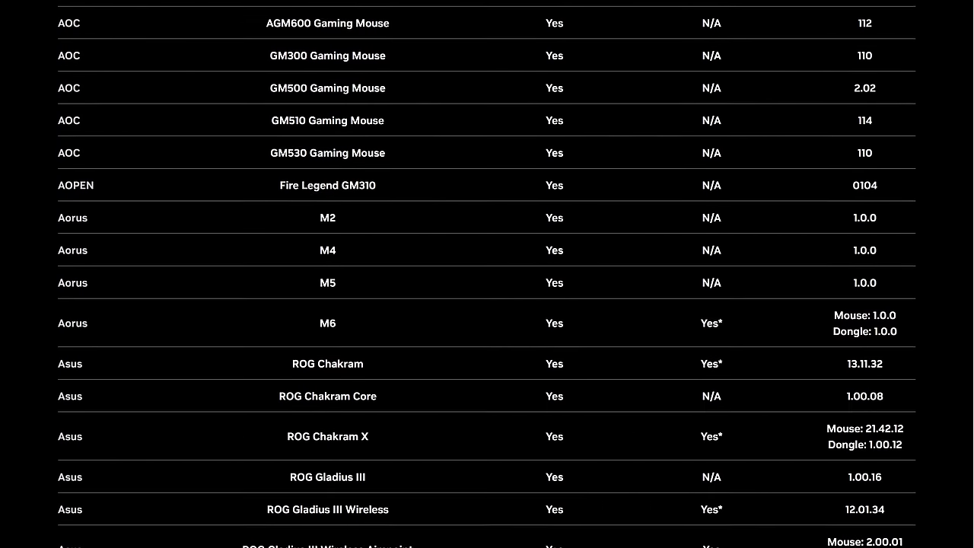
scroll(down, 3)
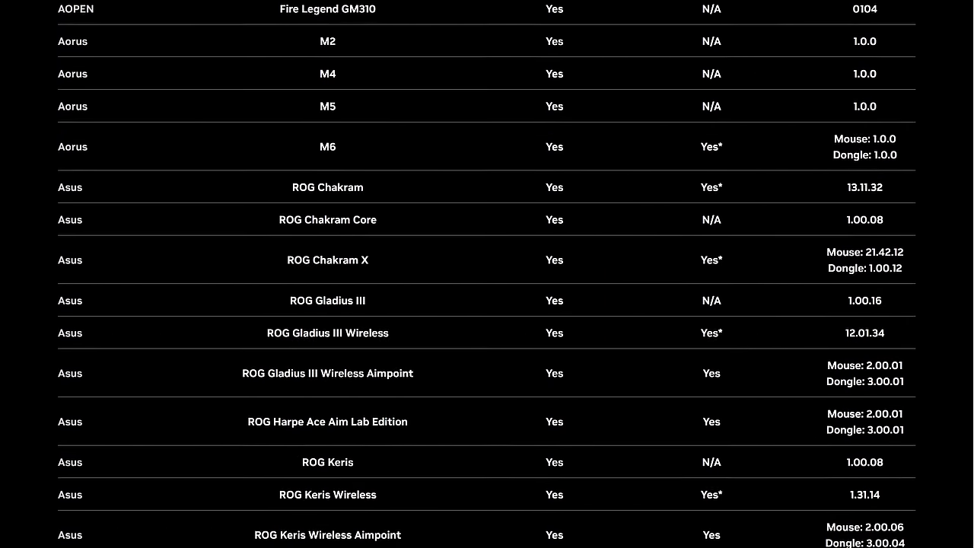
scroll(down, 3)
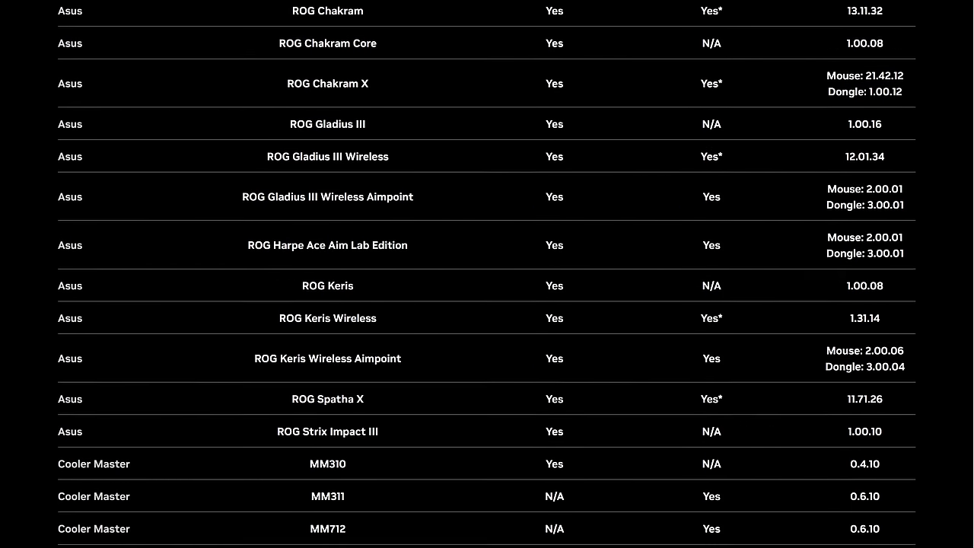
scroll(down, 3)
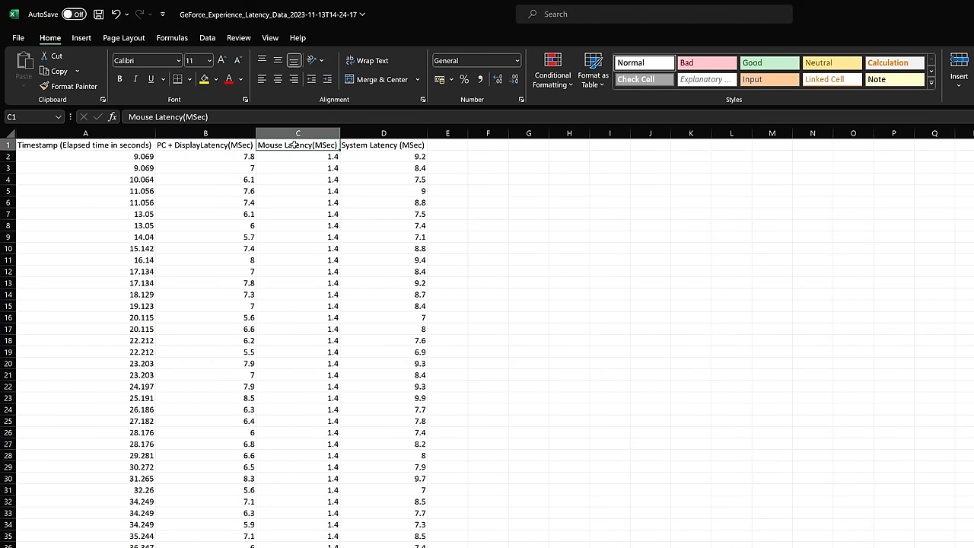
drag(298, 144, 297, 466)
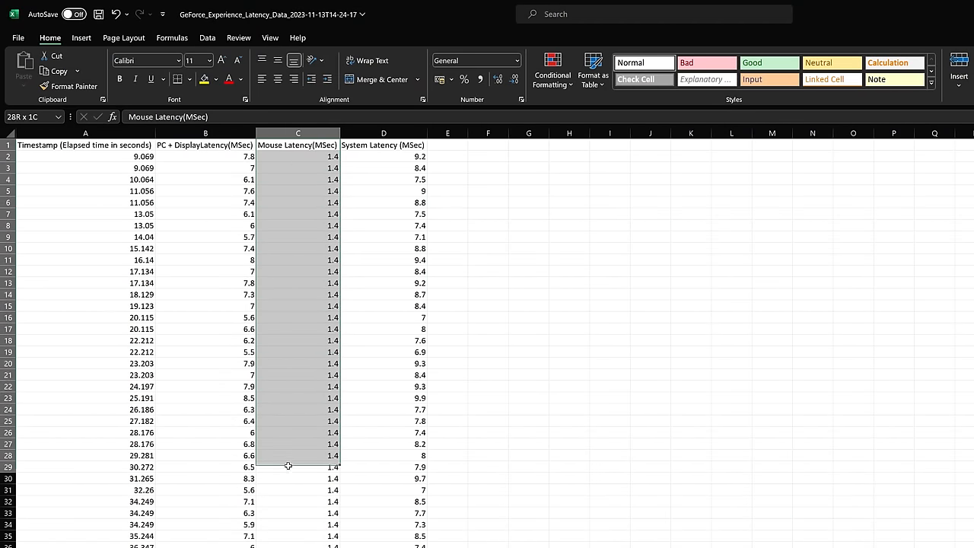